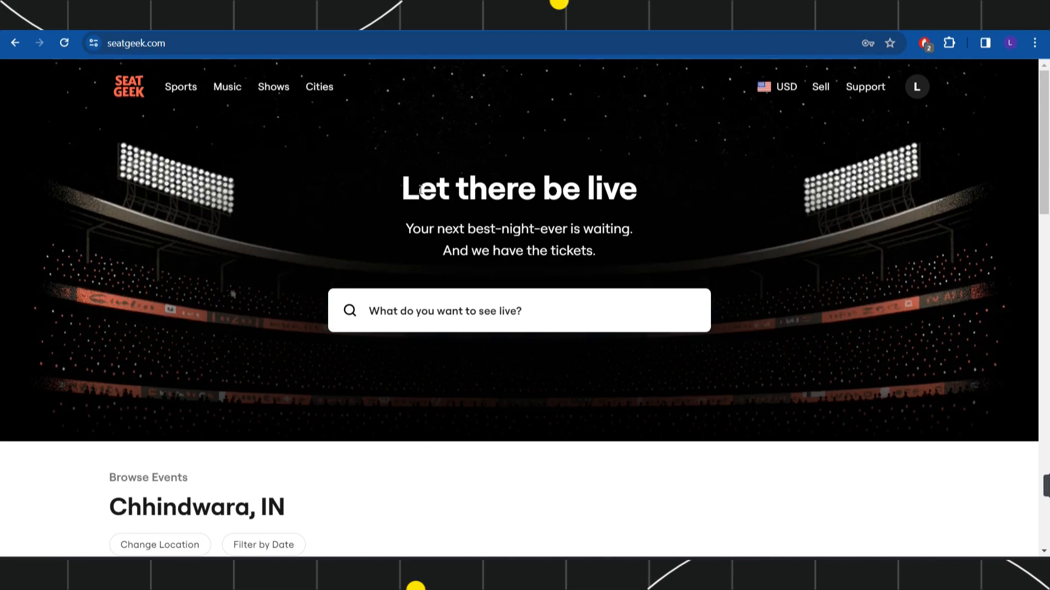
pyautogui.moveTo(320, 212)
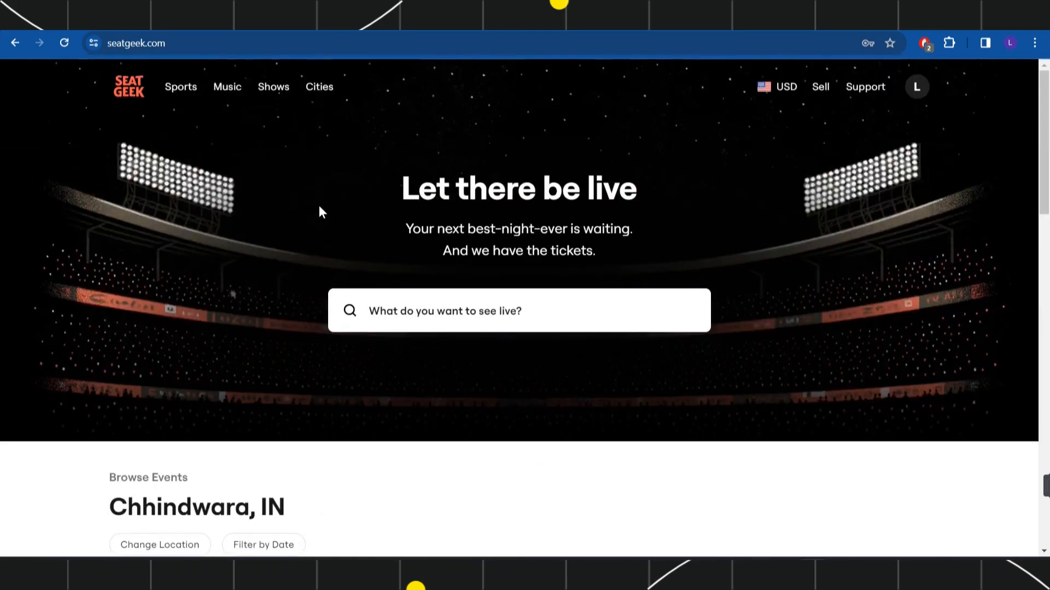
pyautogui.moveTo(779, 395)
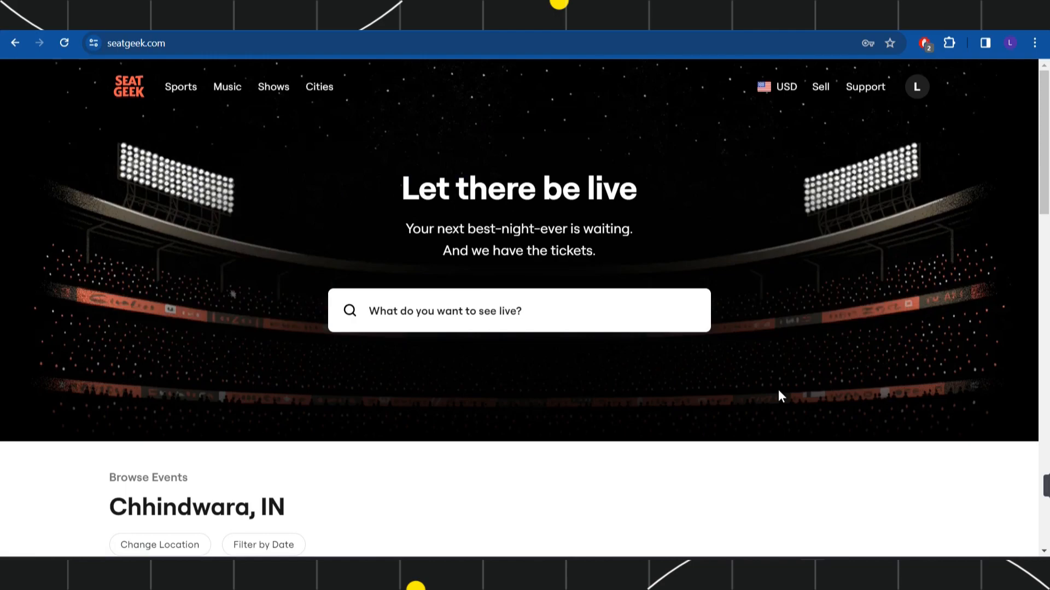
pyautogui.moveTo(487, 121)
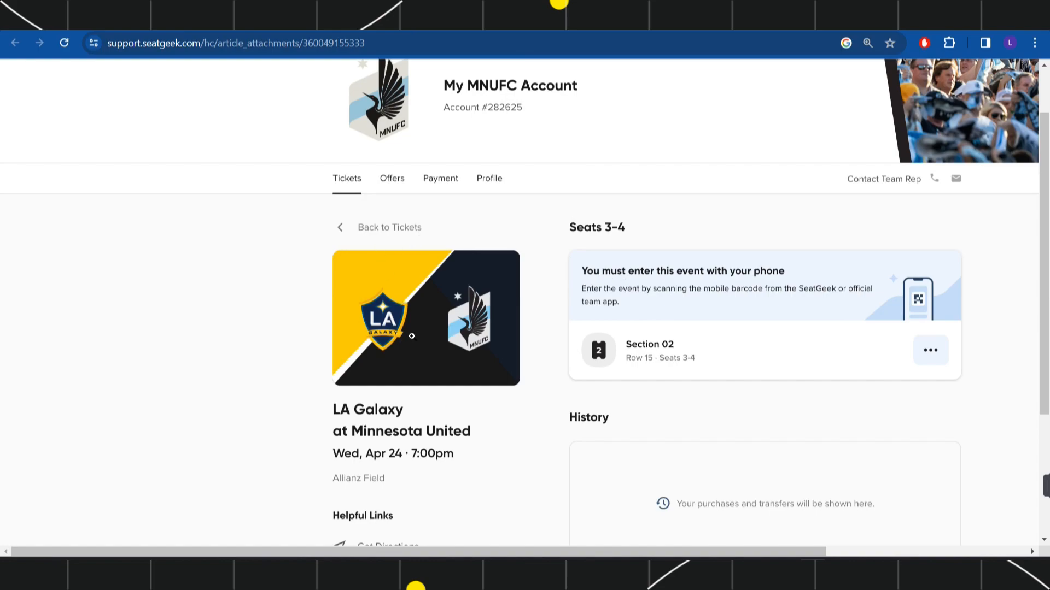
pyautogui.scroll(-3)
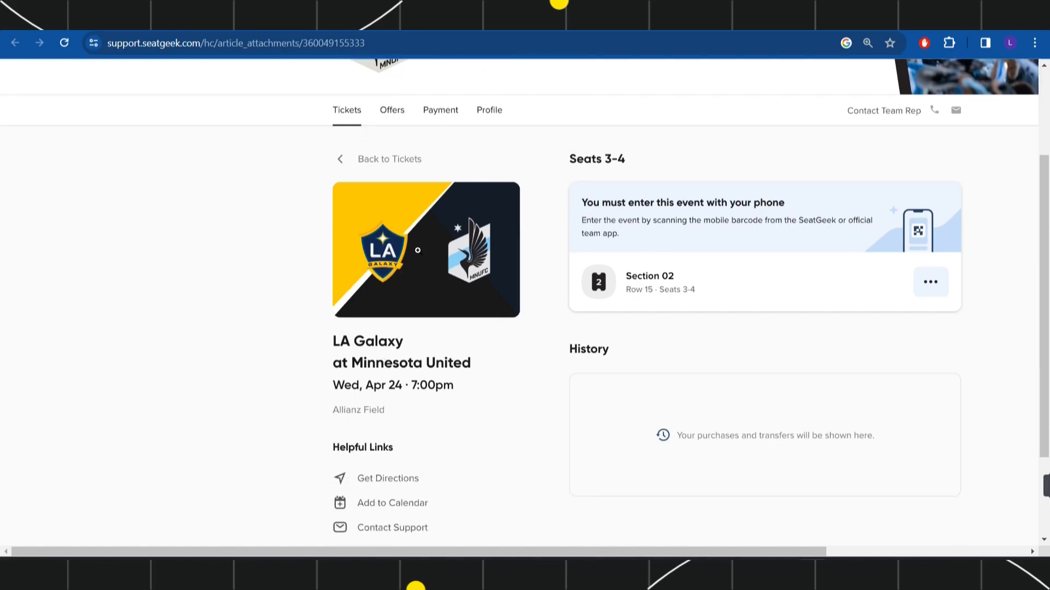
pyautogui.moveTo(359, 404)
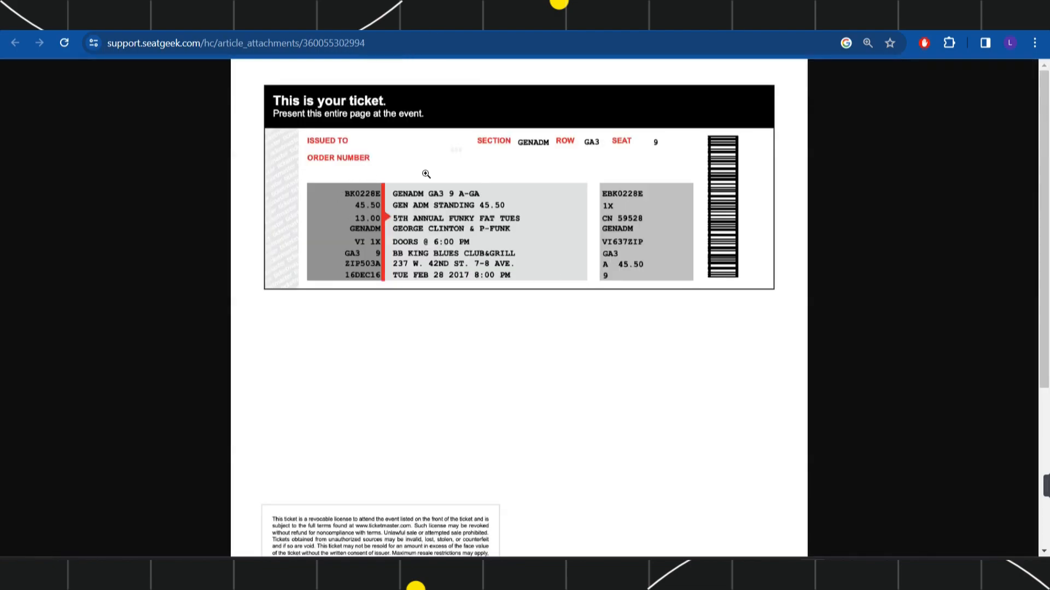
pyautogui.moveTo(367, 163)
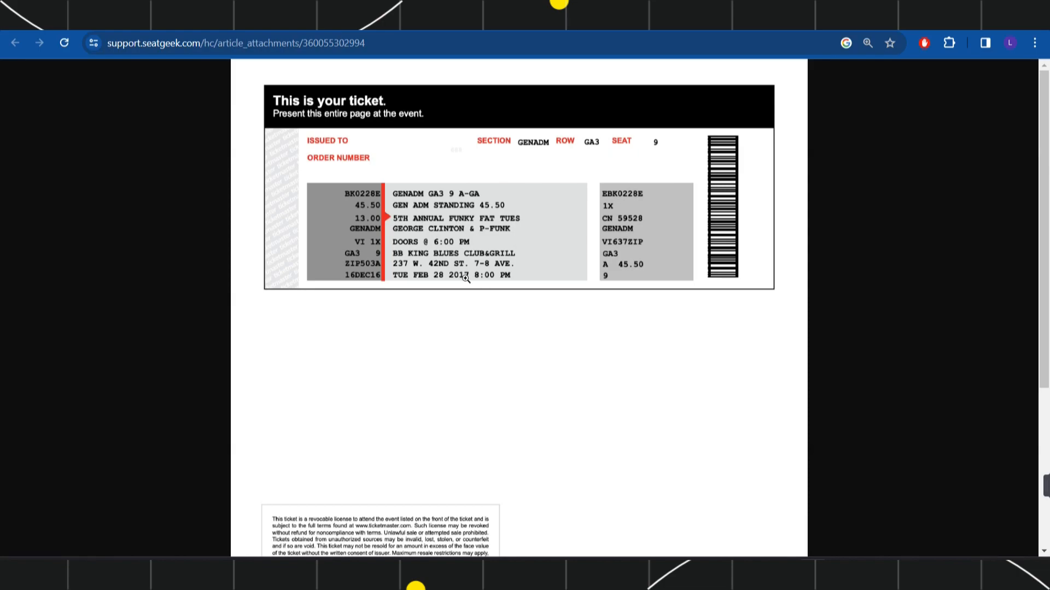
pyautogui.moveTo(436, 145)
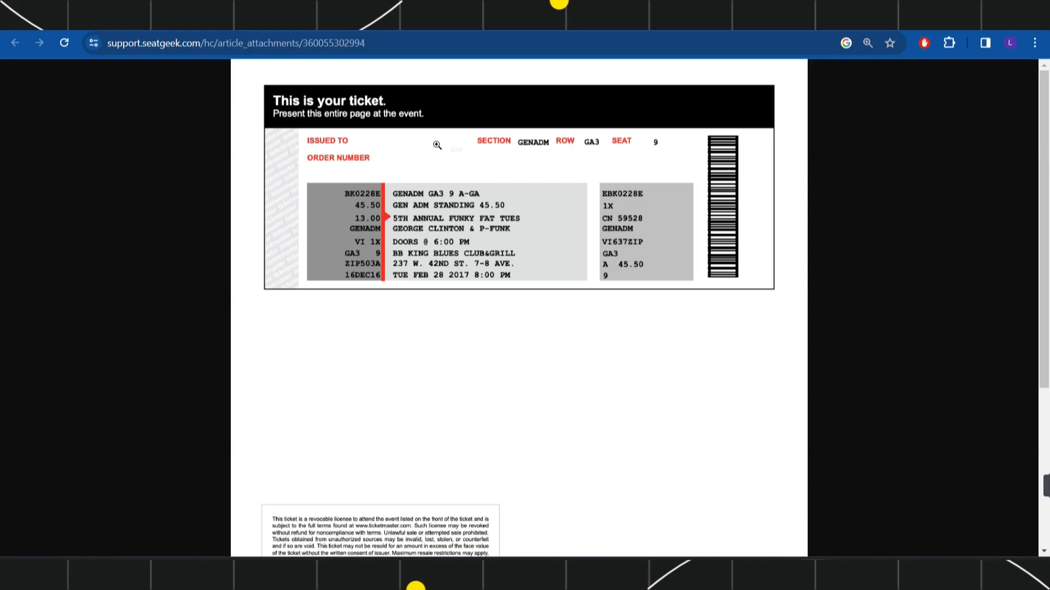
pyautogui.moveTo(458, 397)
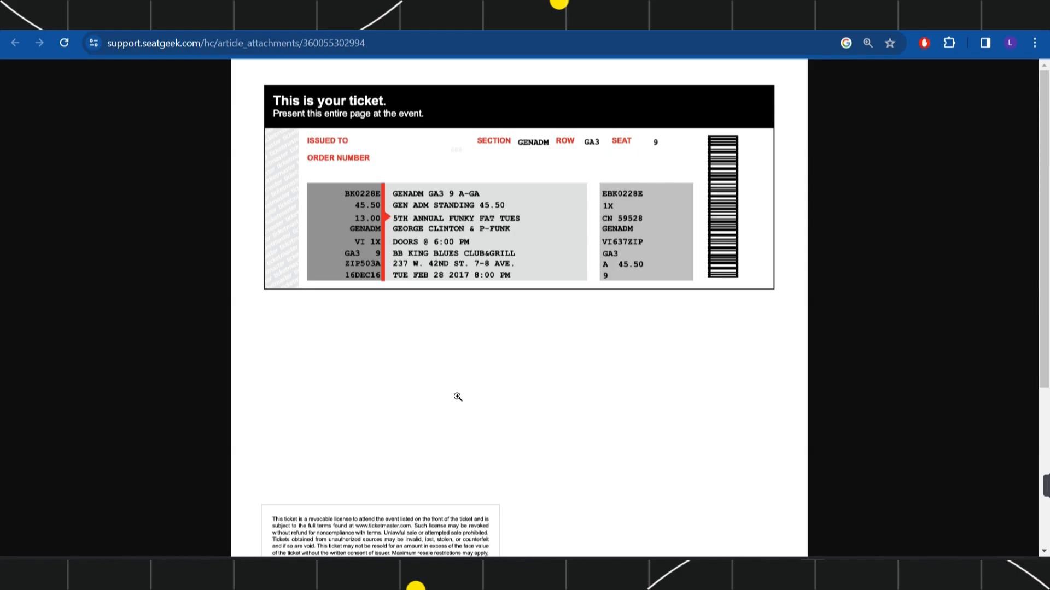
pyautogui.moveTo(667, 318)
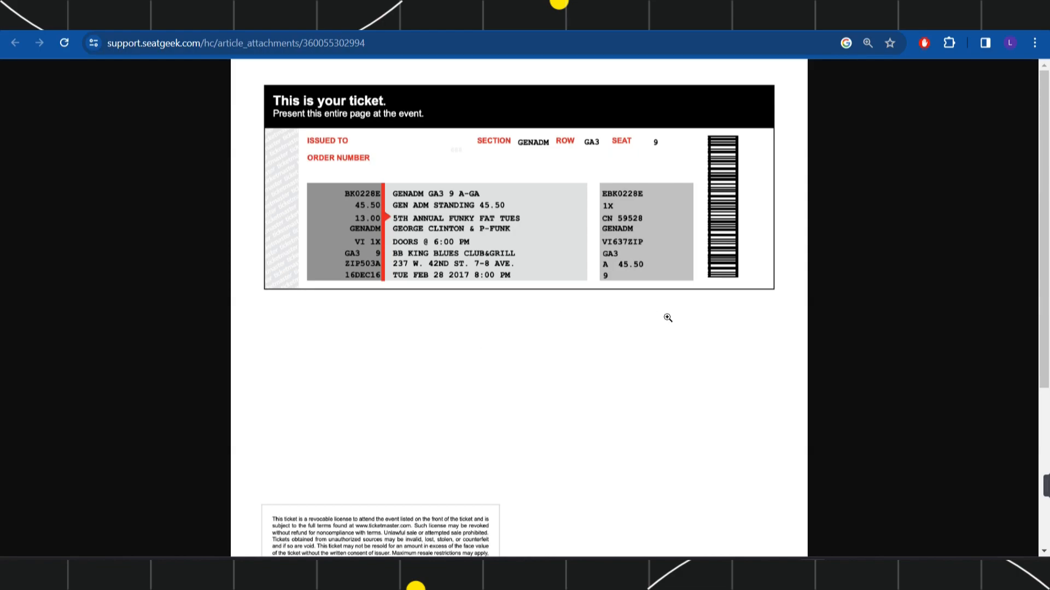